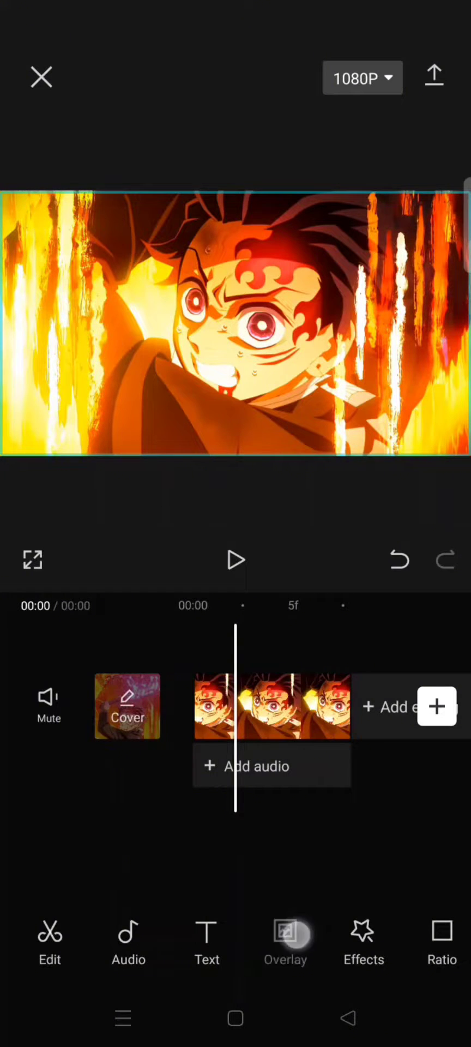
- Start adding a red image overlay above the anime clip
click(285, 942)
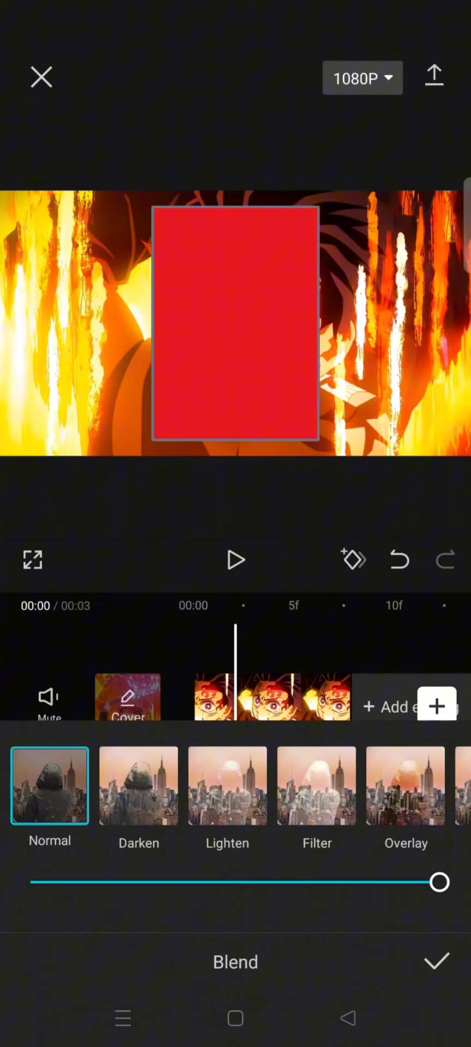
- Apply the Hard blend mode to the red overlay and confirm it
click(289, 785)
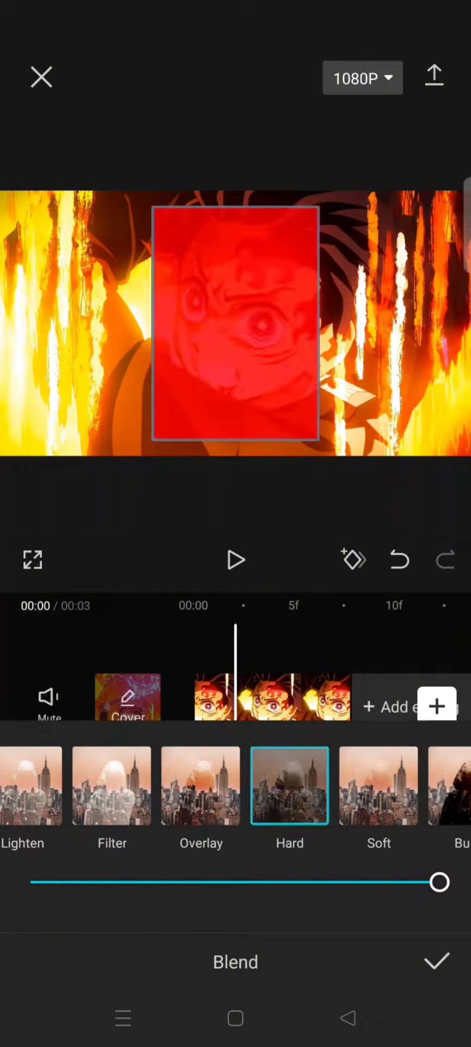
click(436, 961)
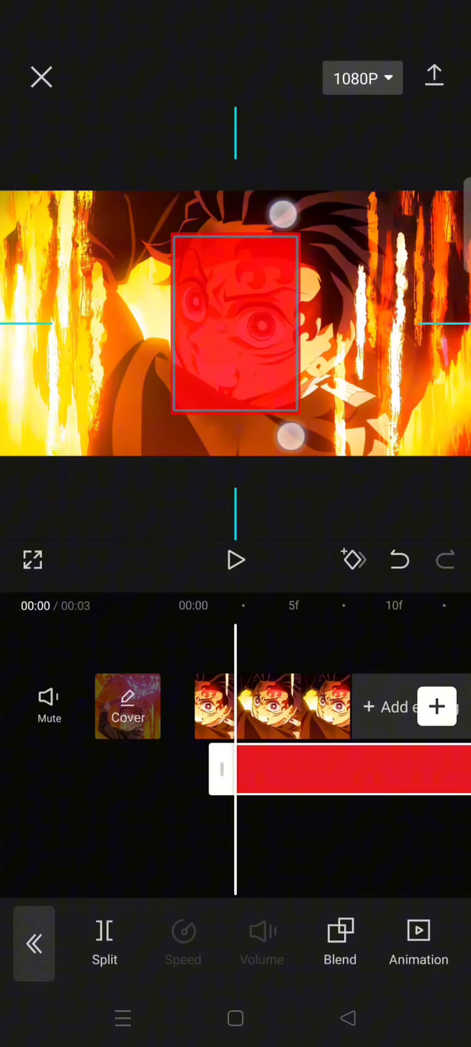
- Shrink the red overlay, move it onto the character's right eye and select its clip
drag(236, 325, 277, 344)
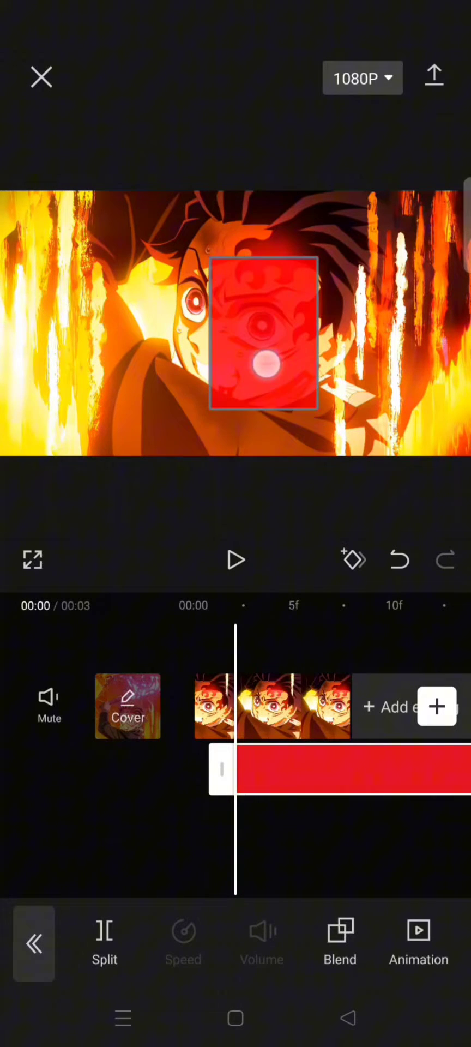
drag(265, 337, 260, 327)
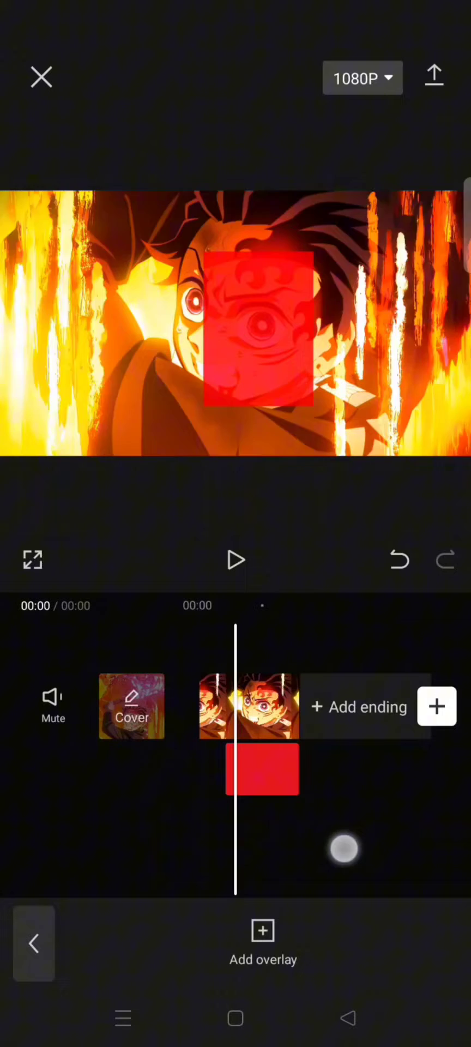
click(262, 770)
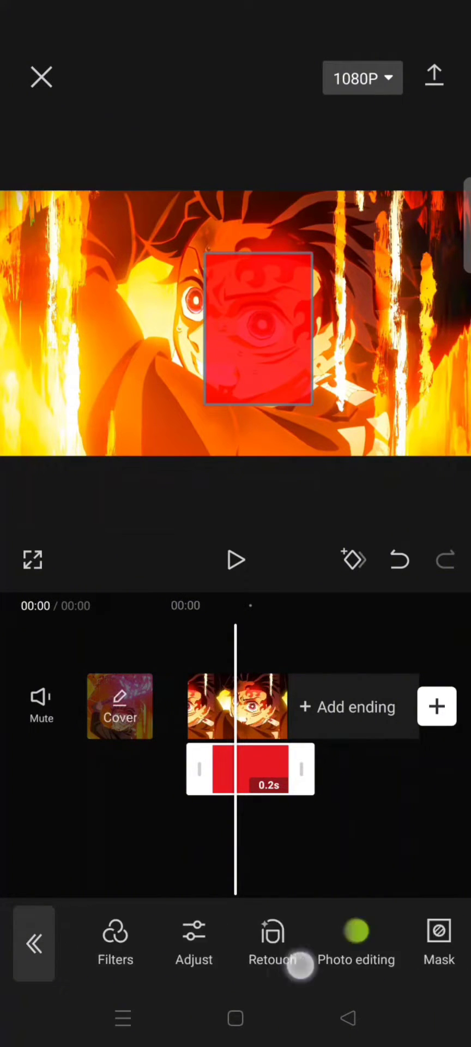
- Mask the red overlay to a Circle shape
click(439, 942)
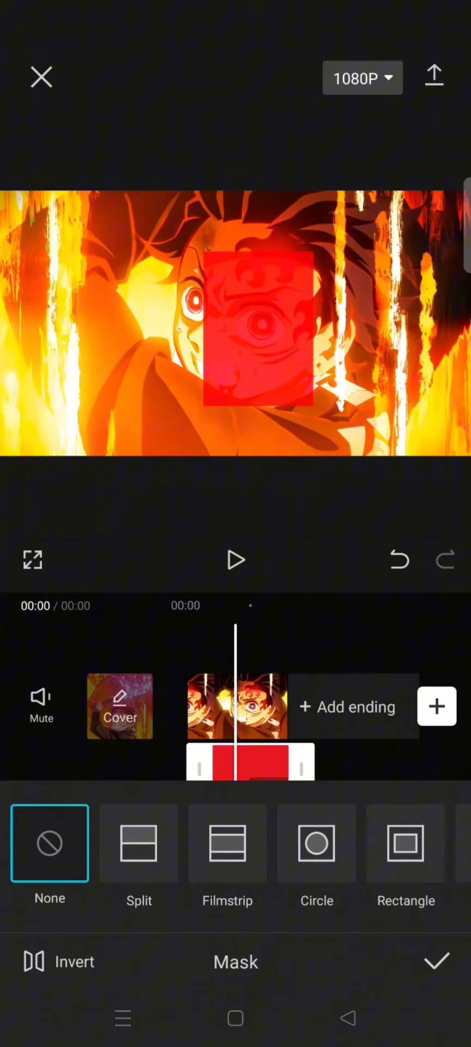
click(317, 843)
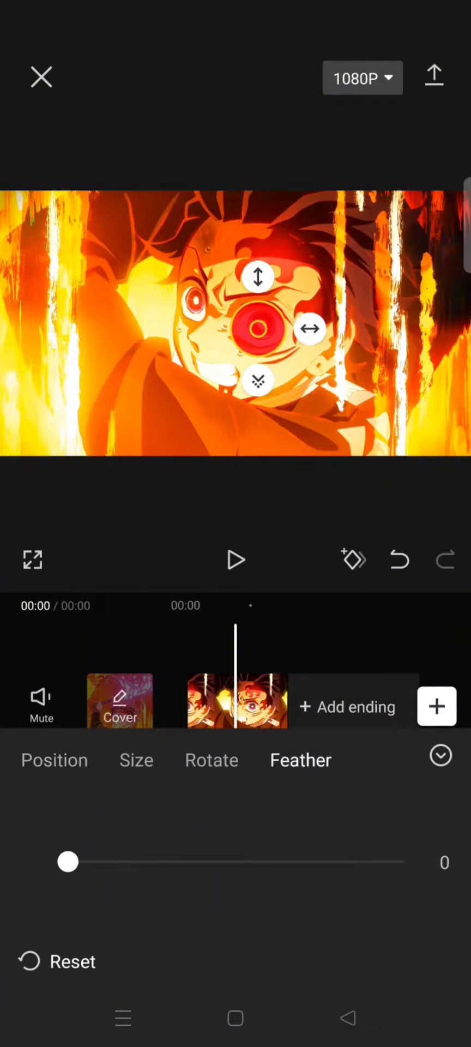
- Set the circle mask's Feather to 7, height to 20 and width to 30
drag(67, 862, 90, 861)
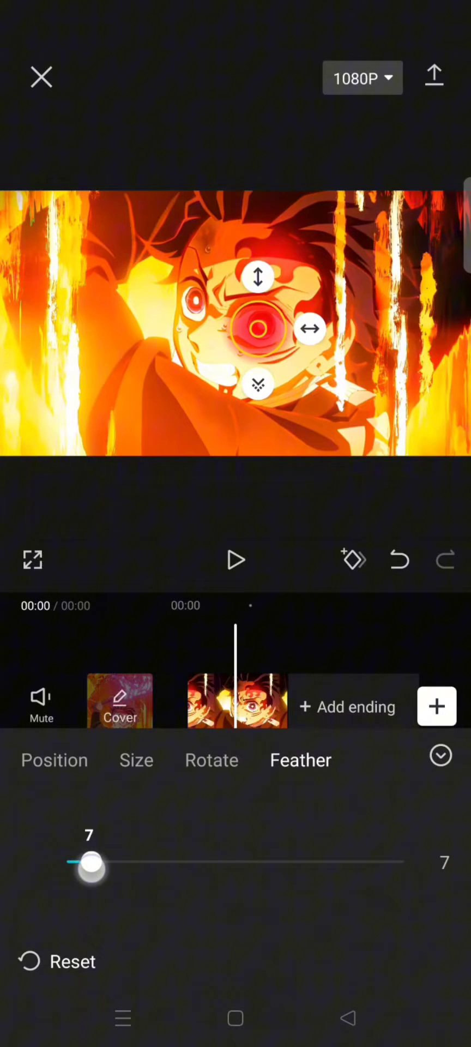
click(136, 759)
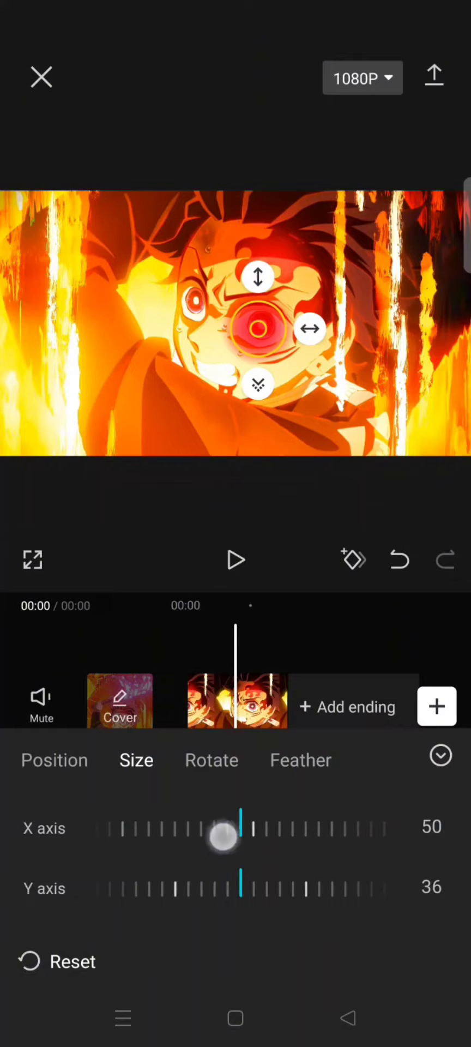
drag(223, 839, 288, 852)
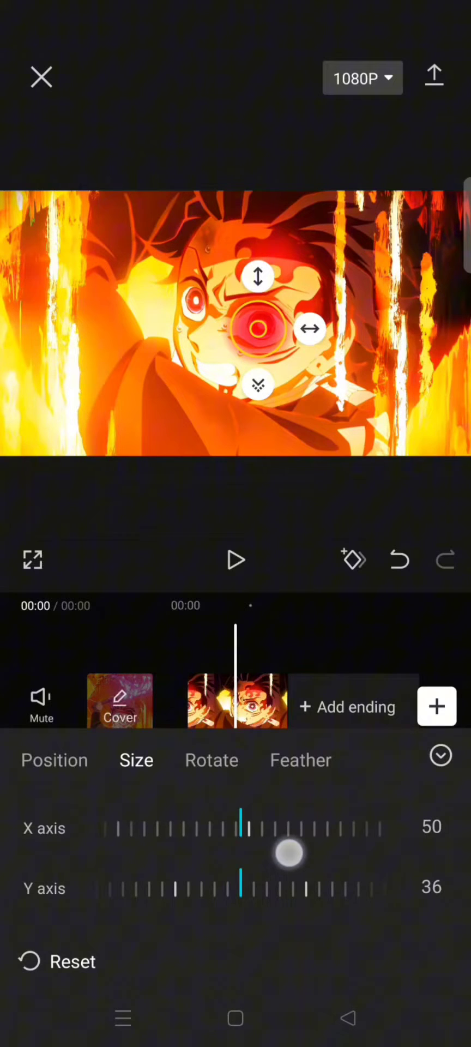
drag(288, 853, 214, 897)
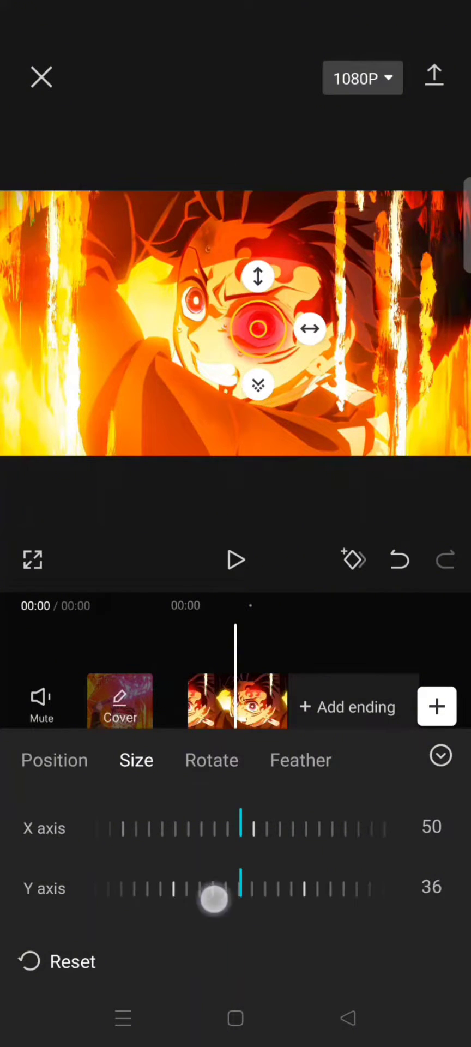
drag(213, 897, 301, 916)
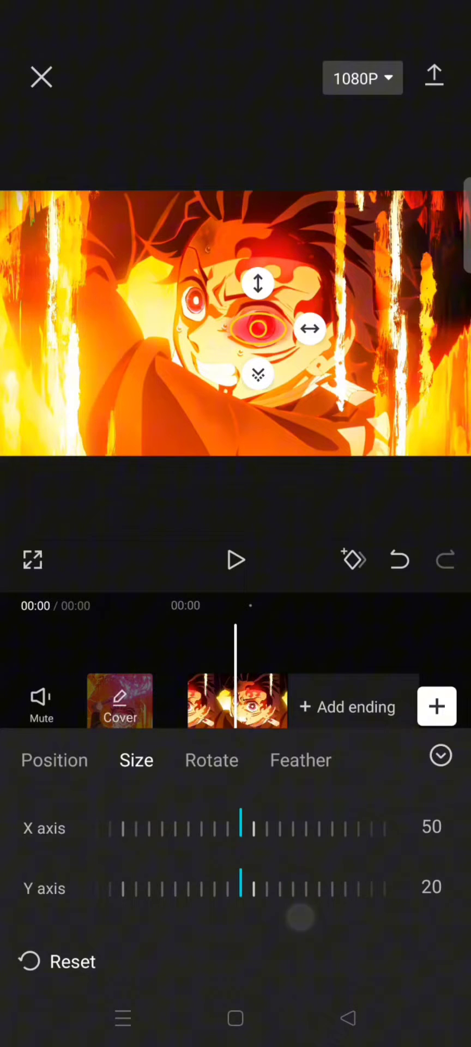
drag(240, 827, 327, 846)
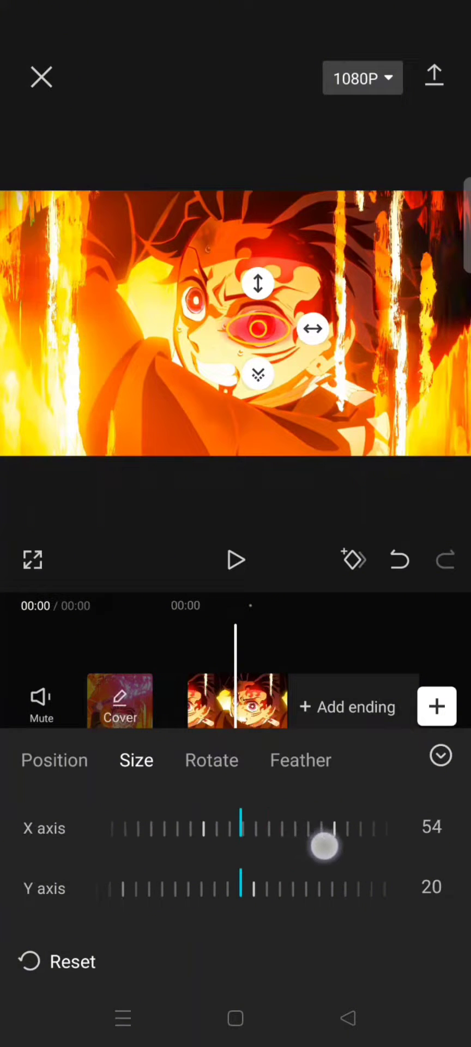
drag(327, 847, 283, 823)
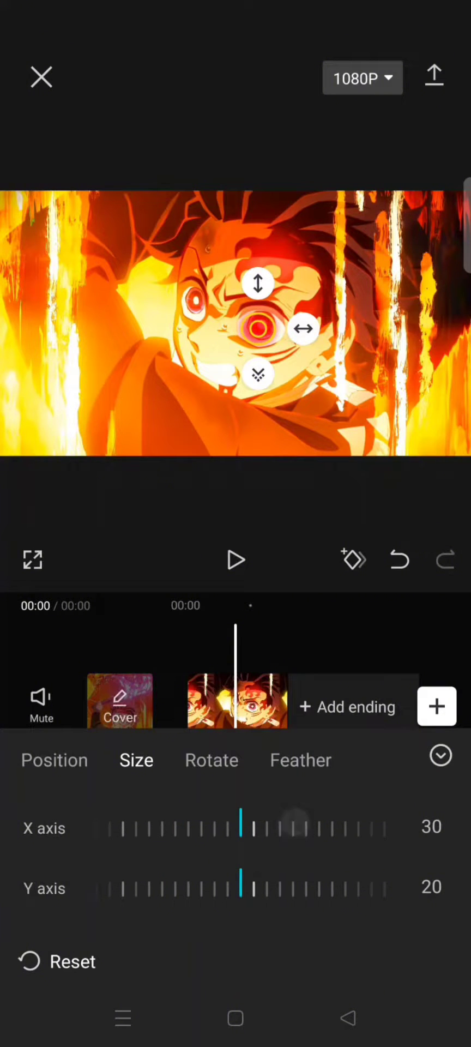
click(212, 759)
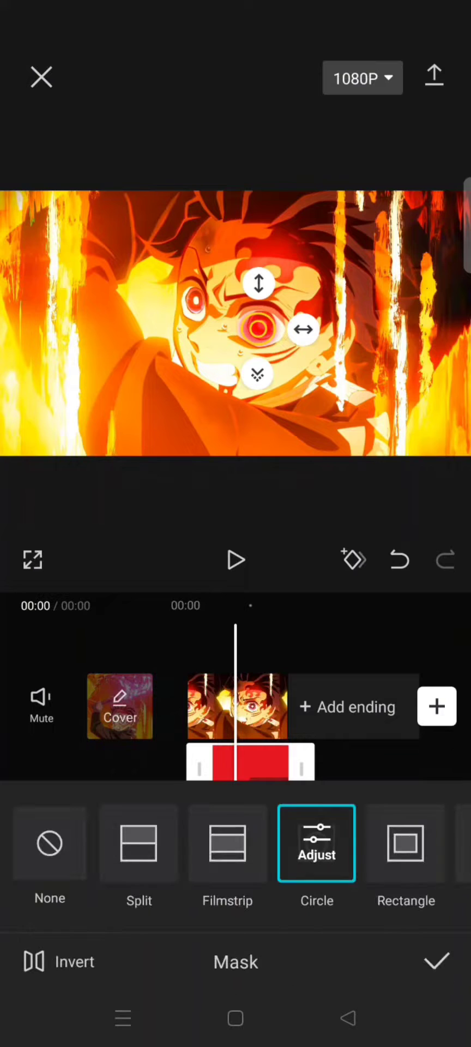
- Confirm the oval mask on the red overlay
click(437, 961)
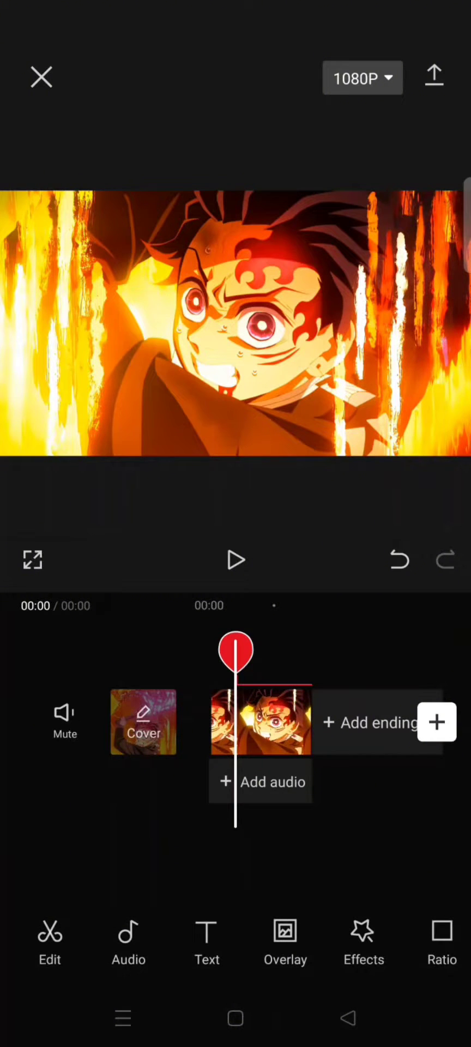
- Add the Mini Zoom effect from the Lens video effects category
click(260, 721)
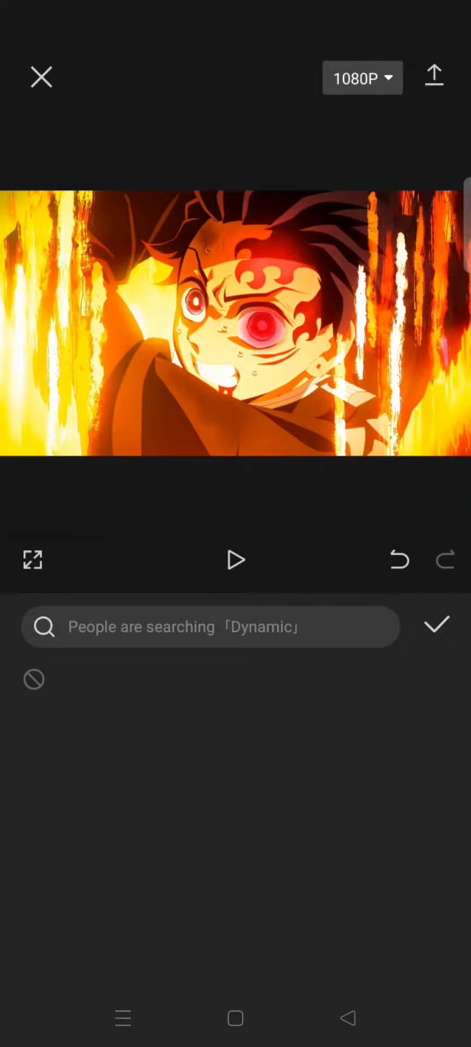
click(210, 627)
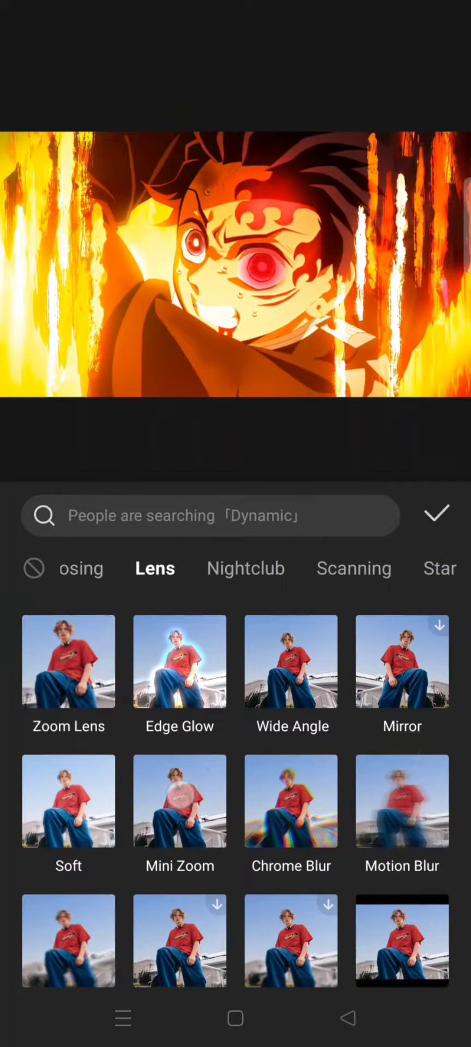
click(179, 800)
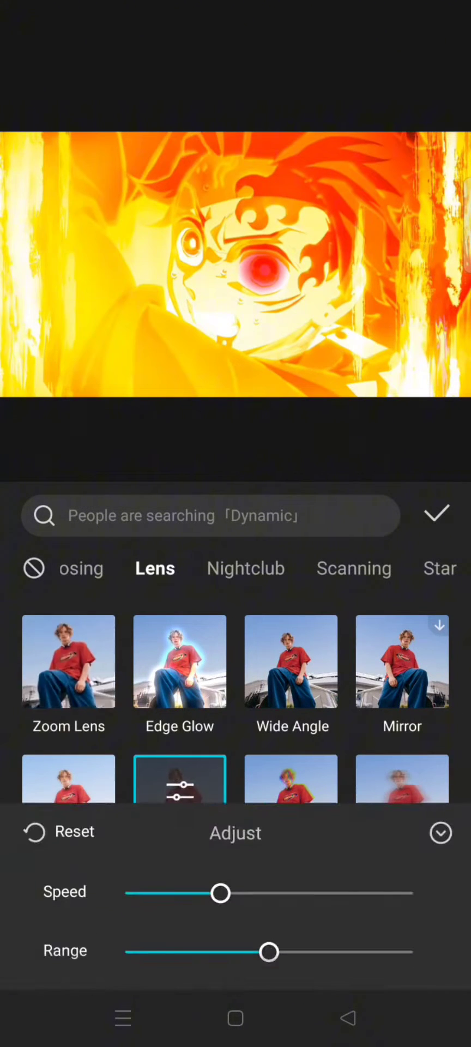
click(439, 832)
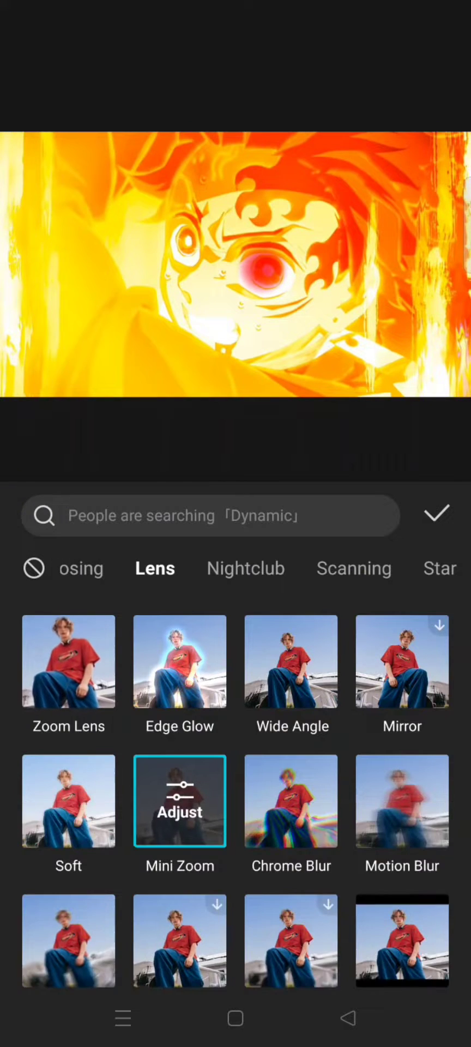
click(438, 514)
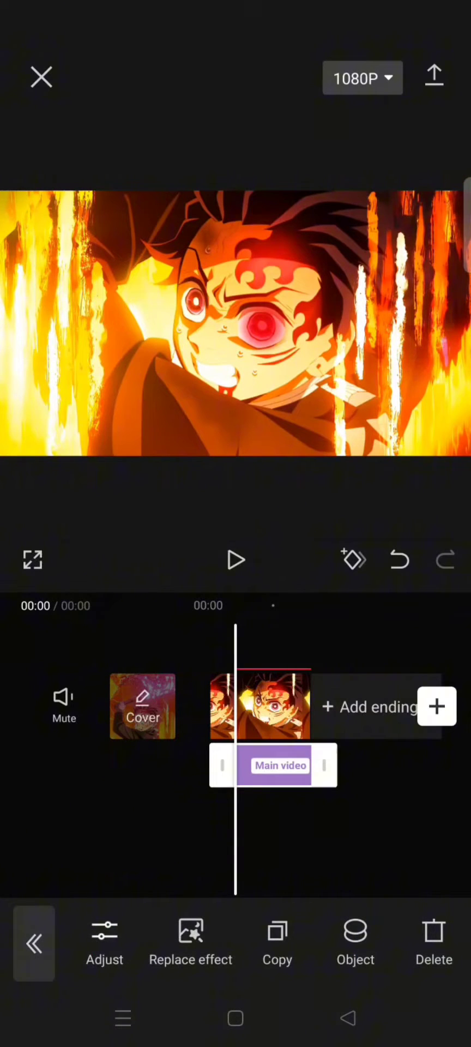
- Set the Mini Zoom effect's target object to the Overlay layer
click(355, 942)
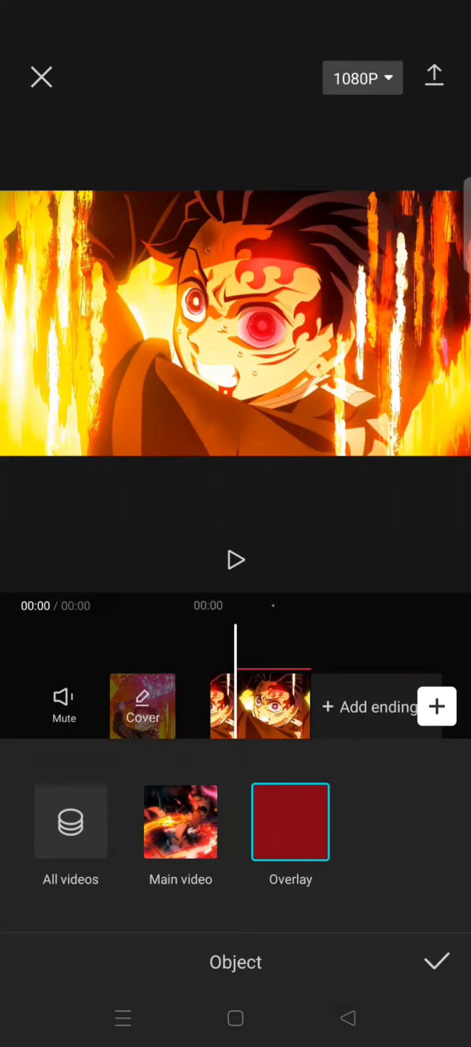
click(290, 822)
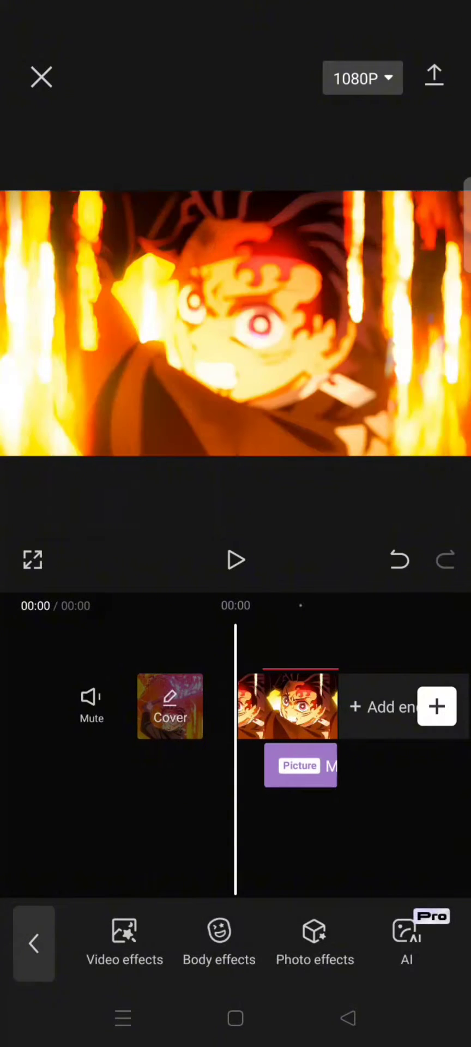